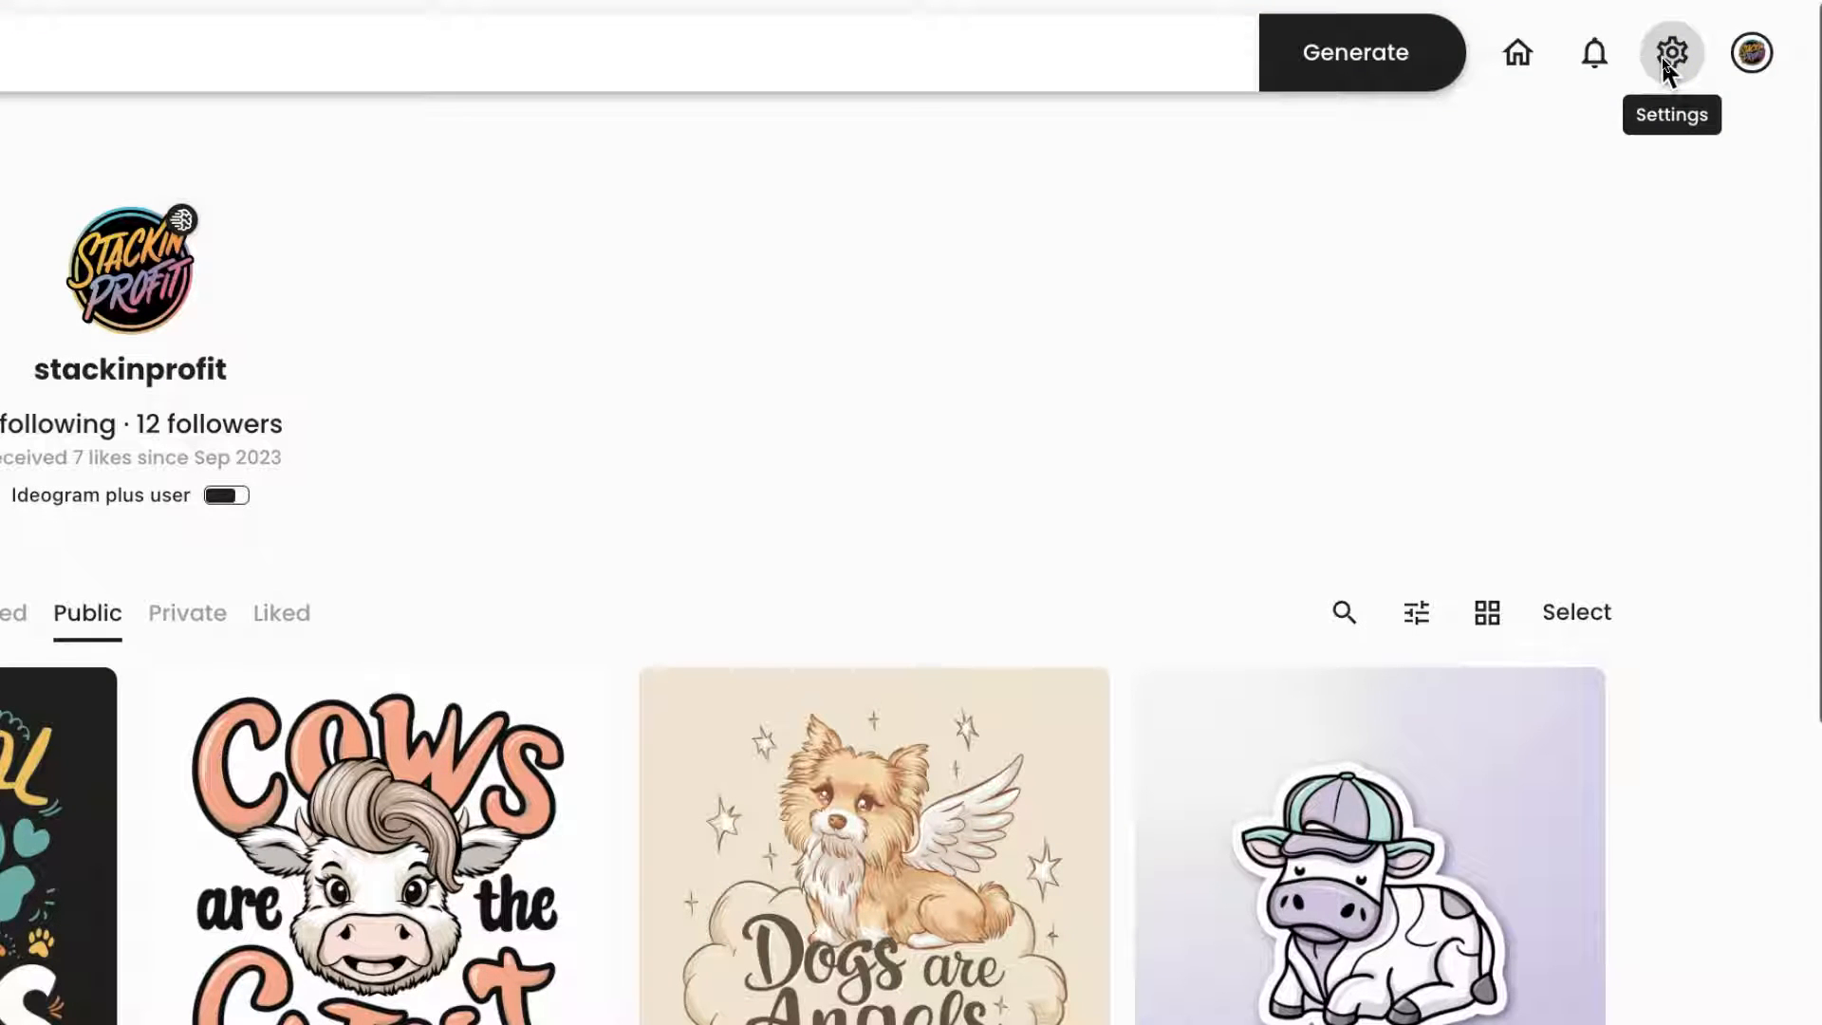
Step: Open Ideogram's settings from the top-right gear, reaching the pricing page with Plus current
click(1751, 52)
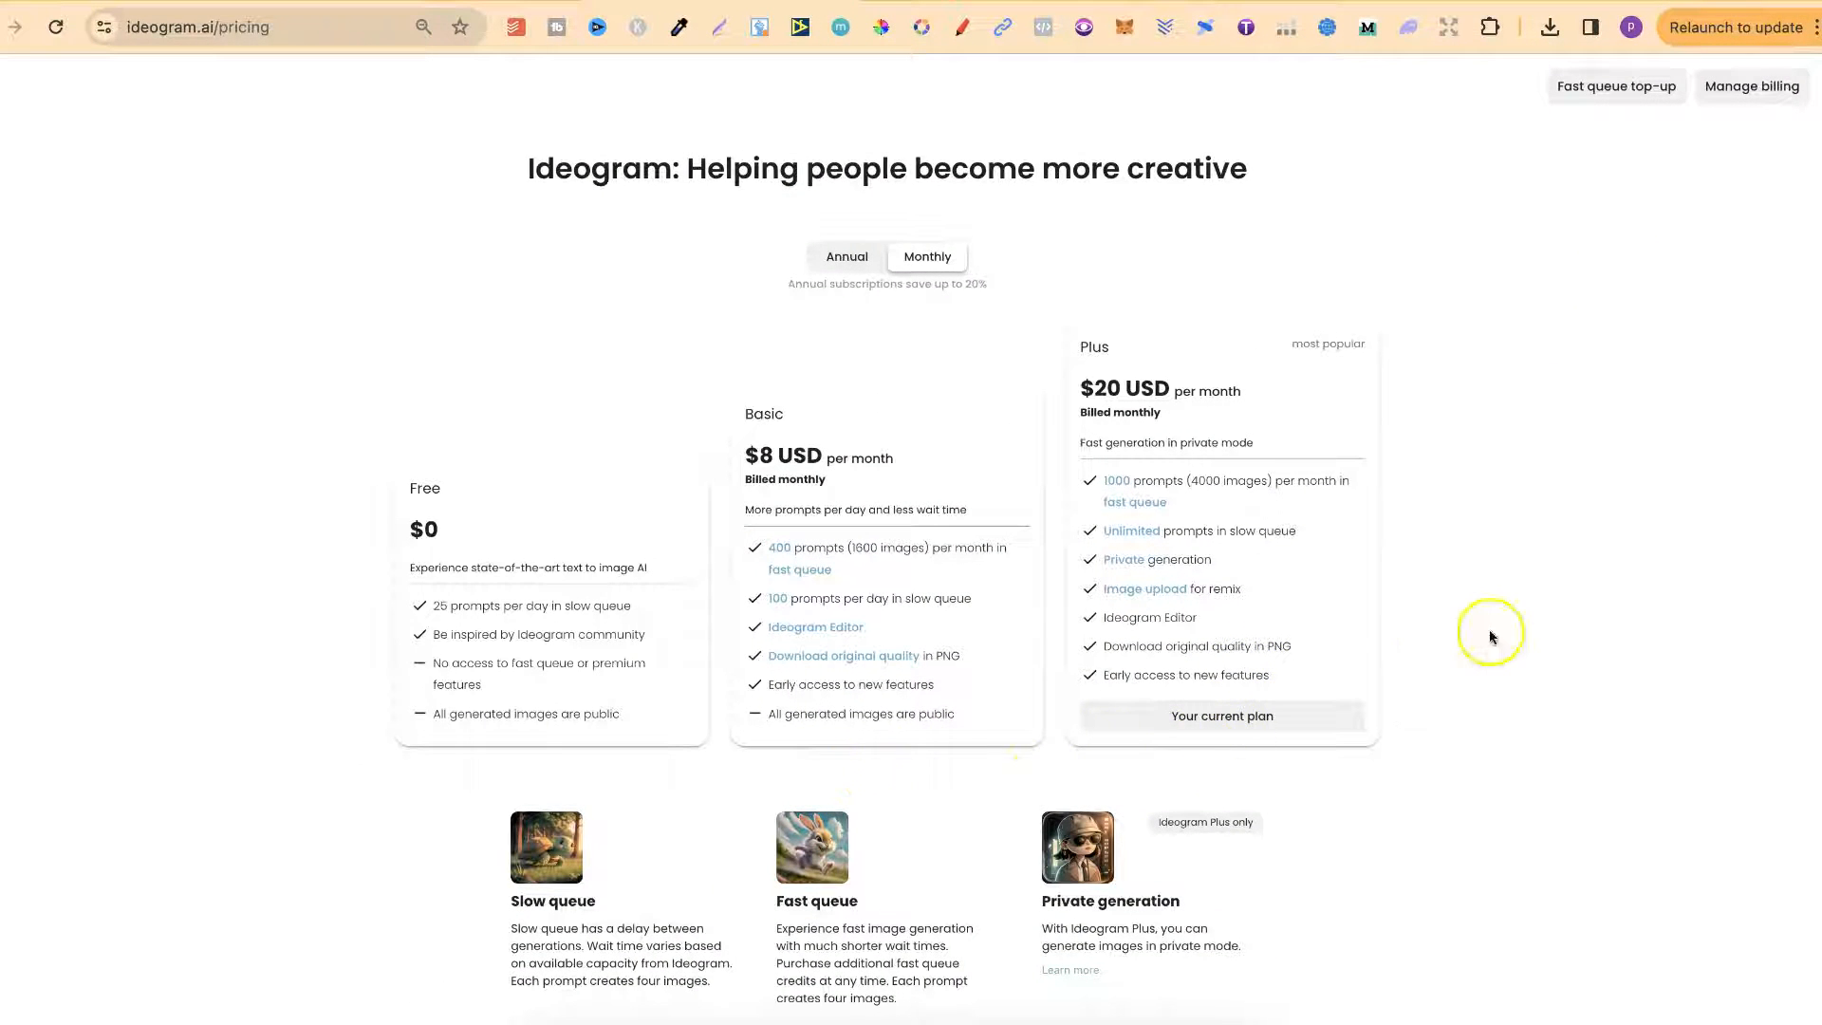
mouse_move(1371, 472)
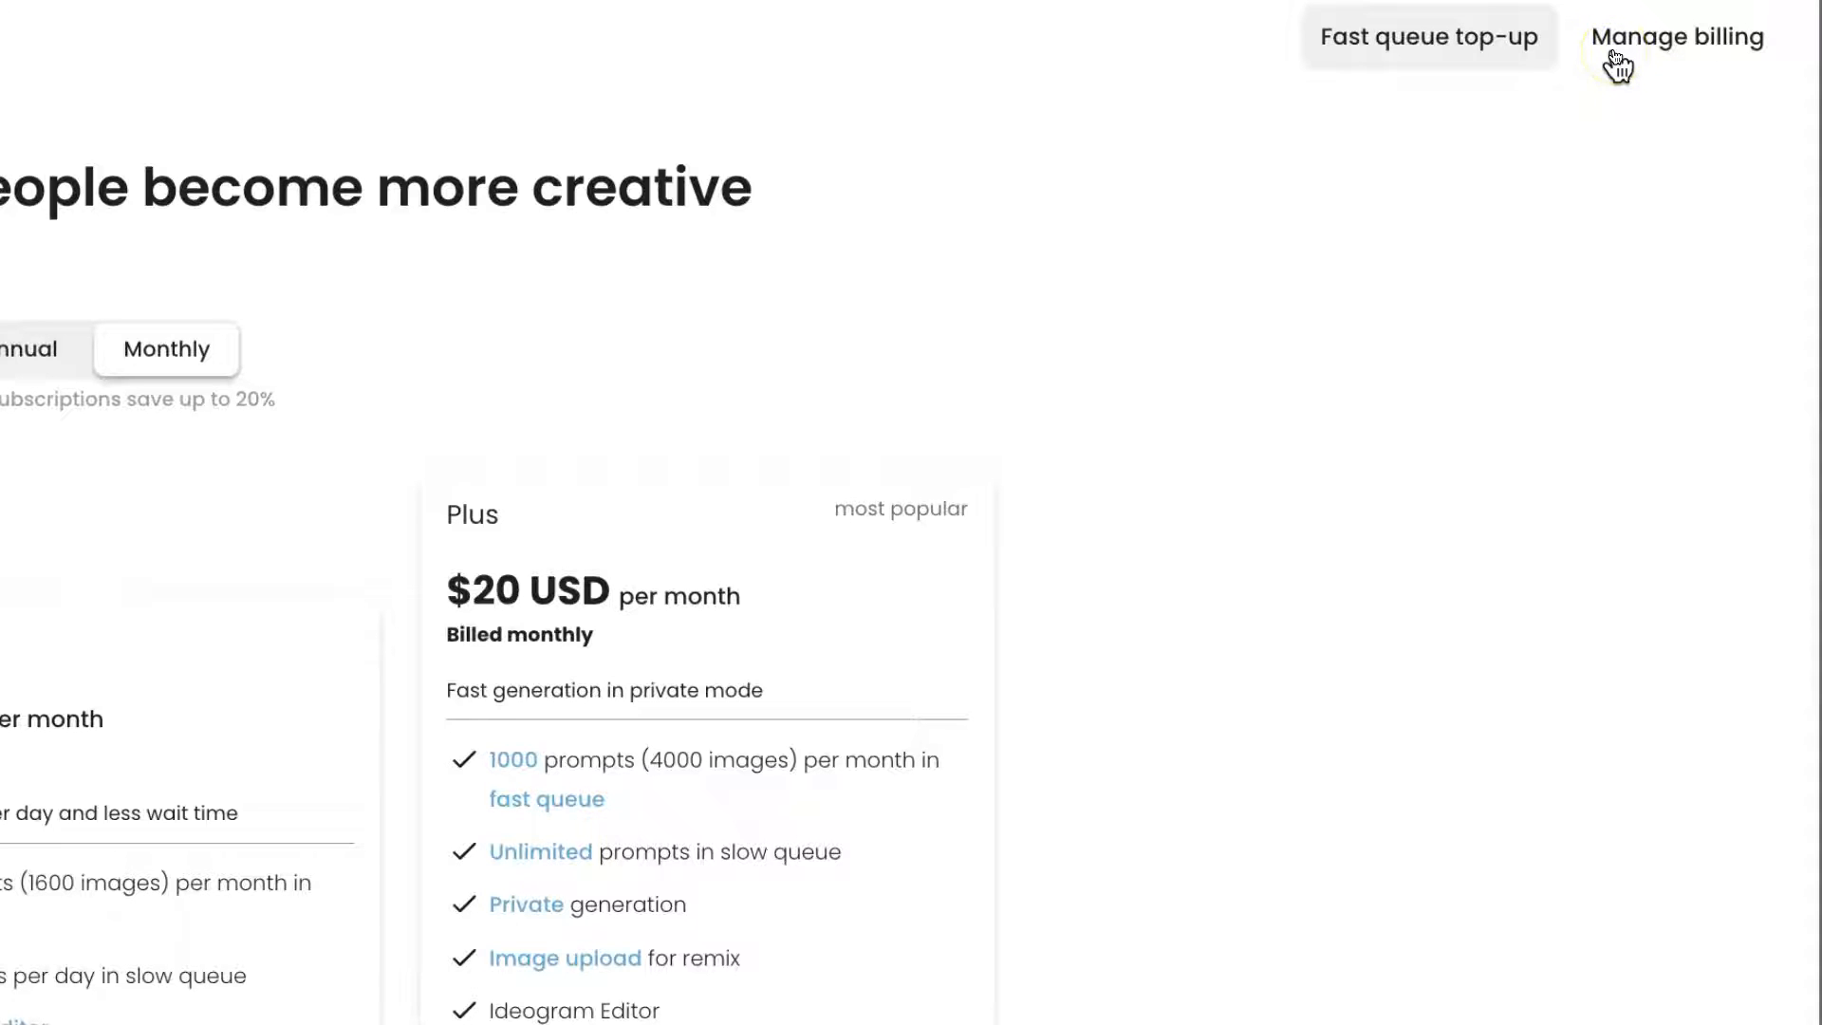
Step: Open the Stripe billing portal showing the Ideogram Plus monthly plan at US$24.00
click(1675, 36)
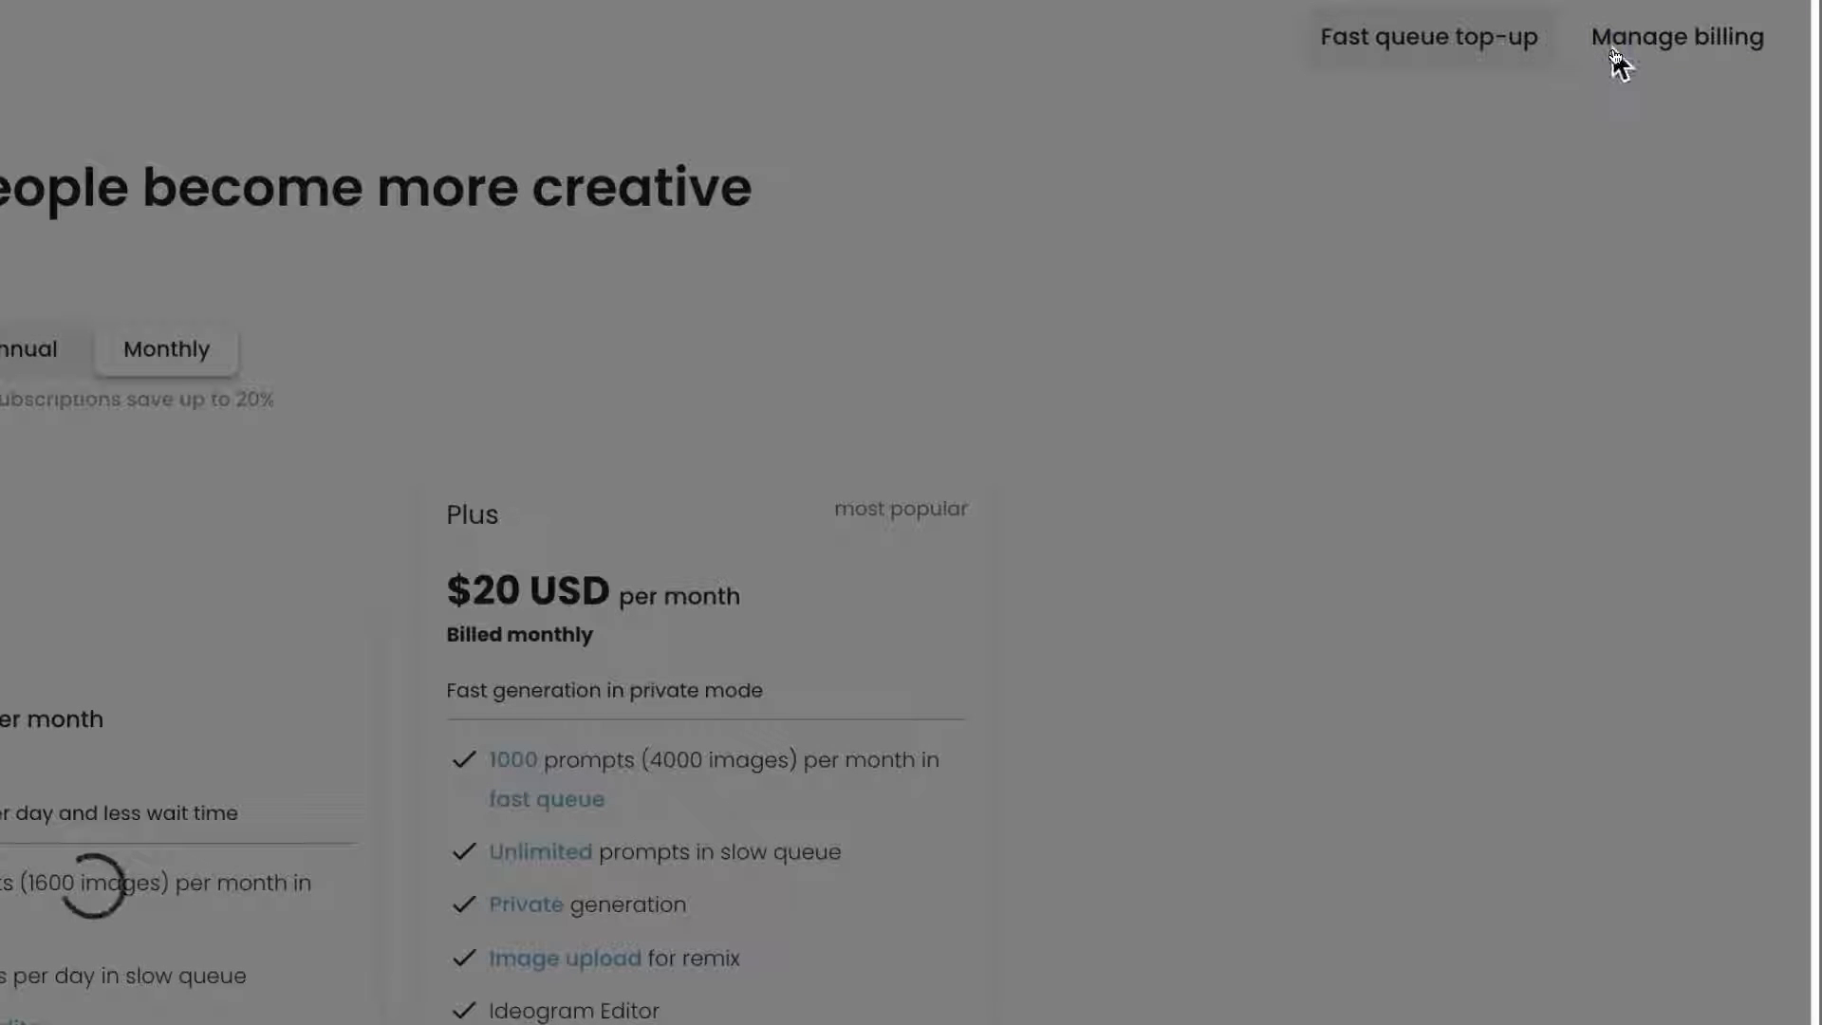
click(1676, 36)
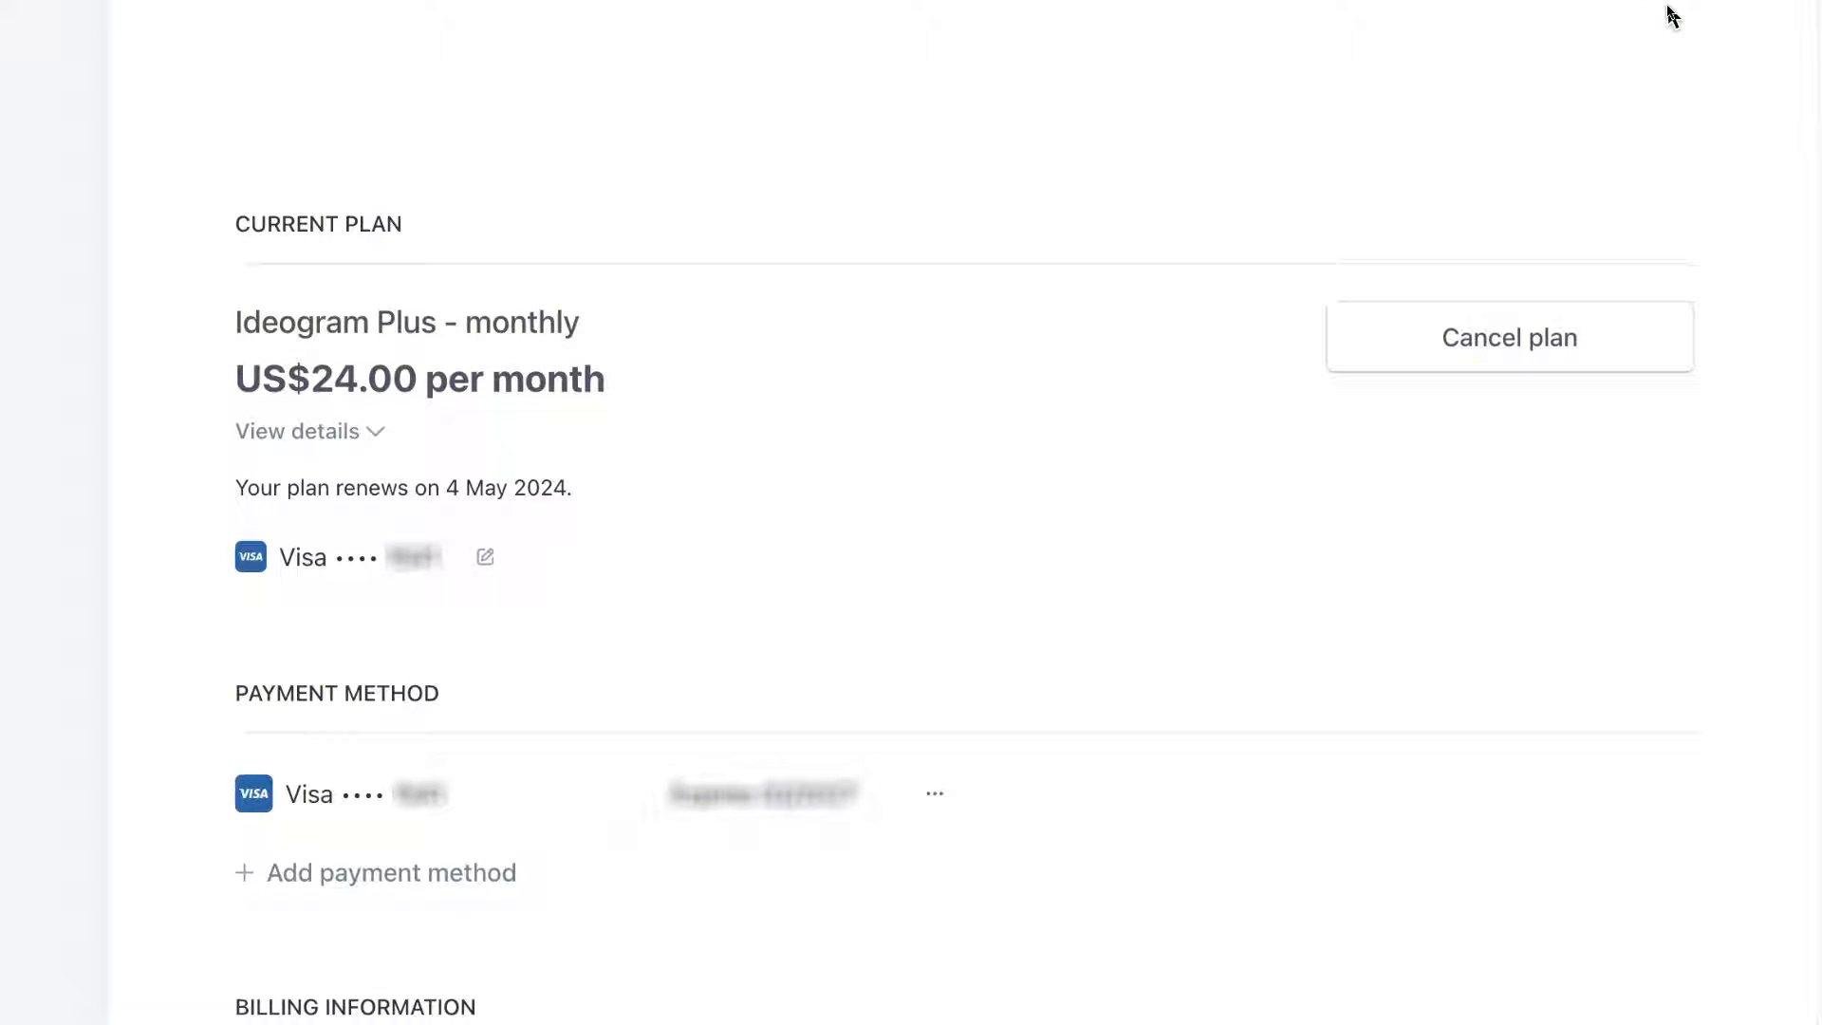
mouse_move(1380, 413)
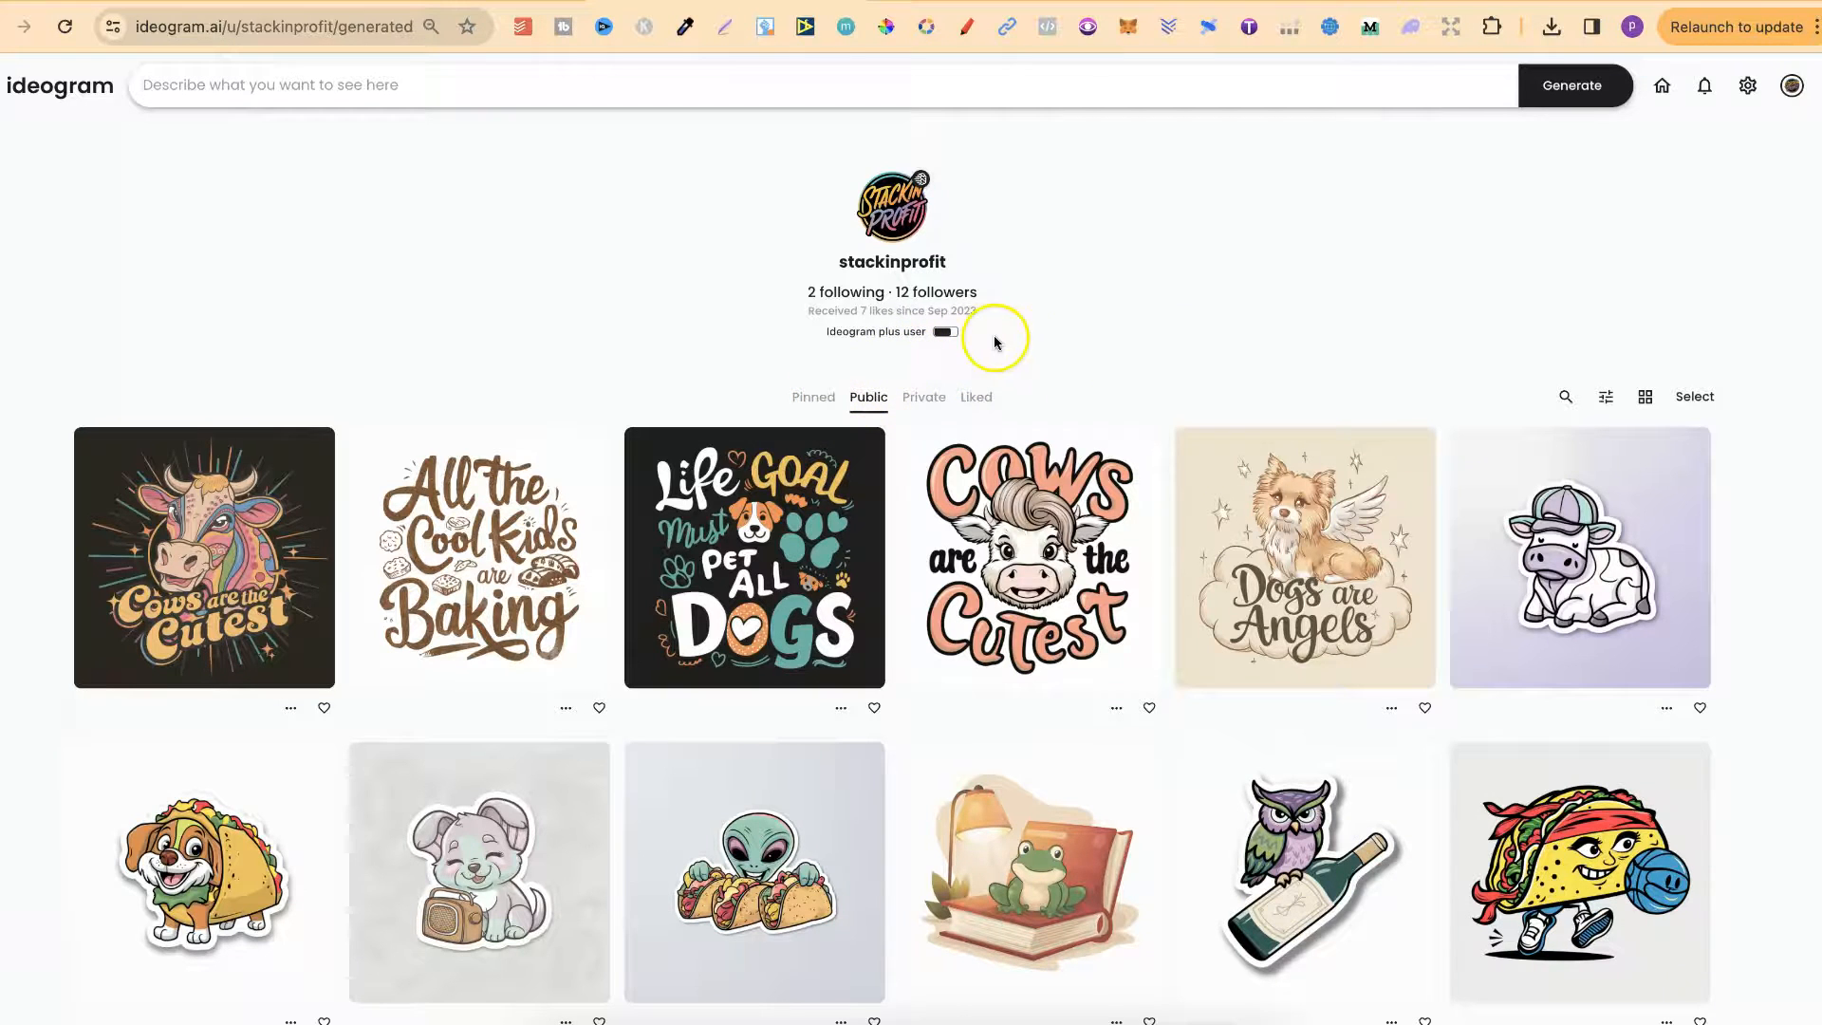
mouse_move(1143, 362)
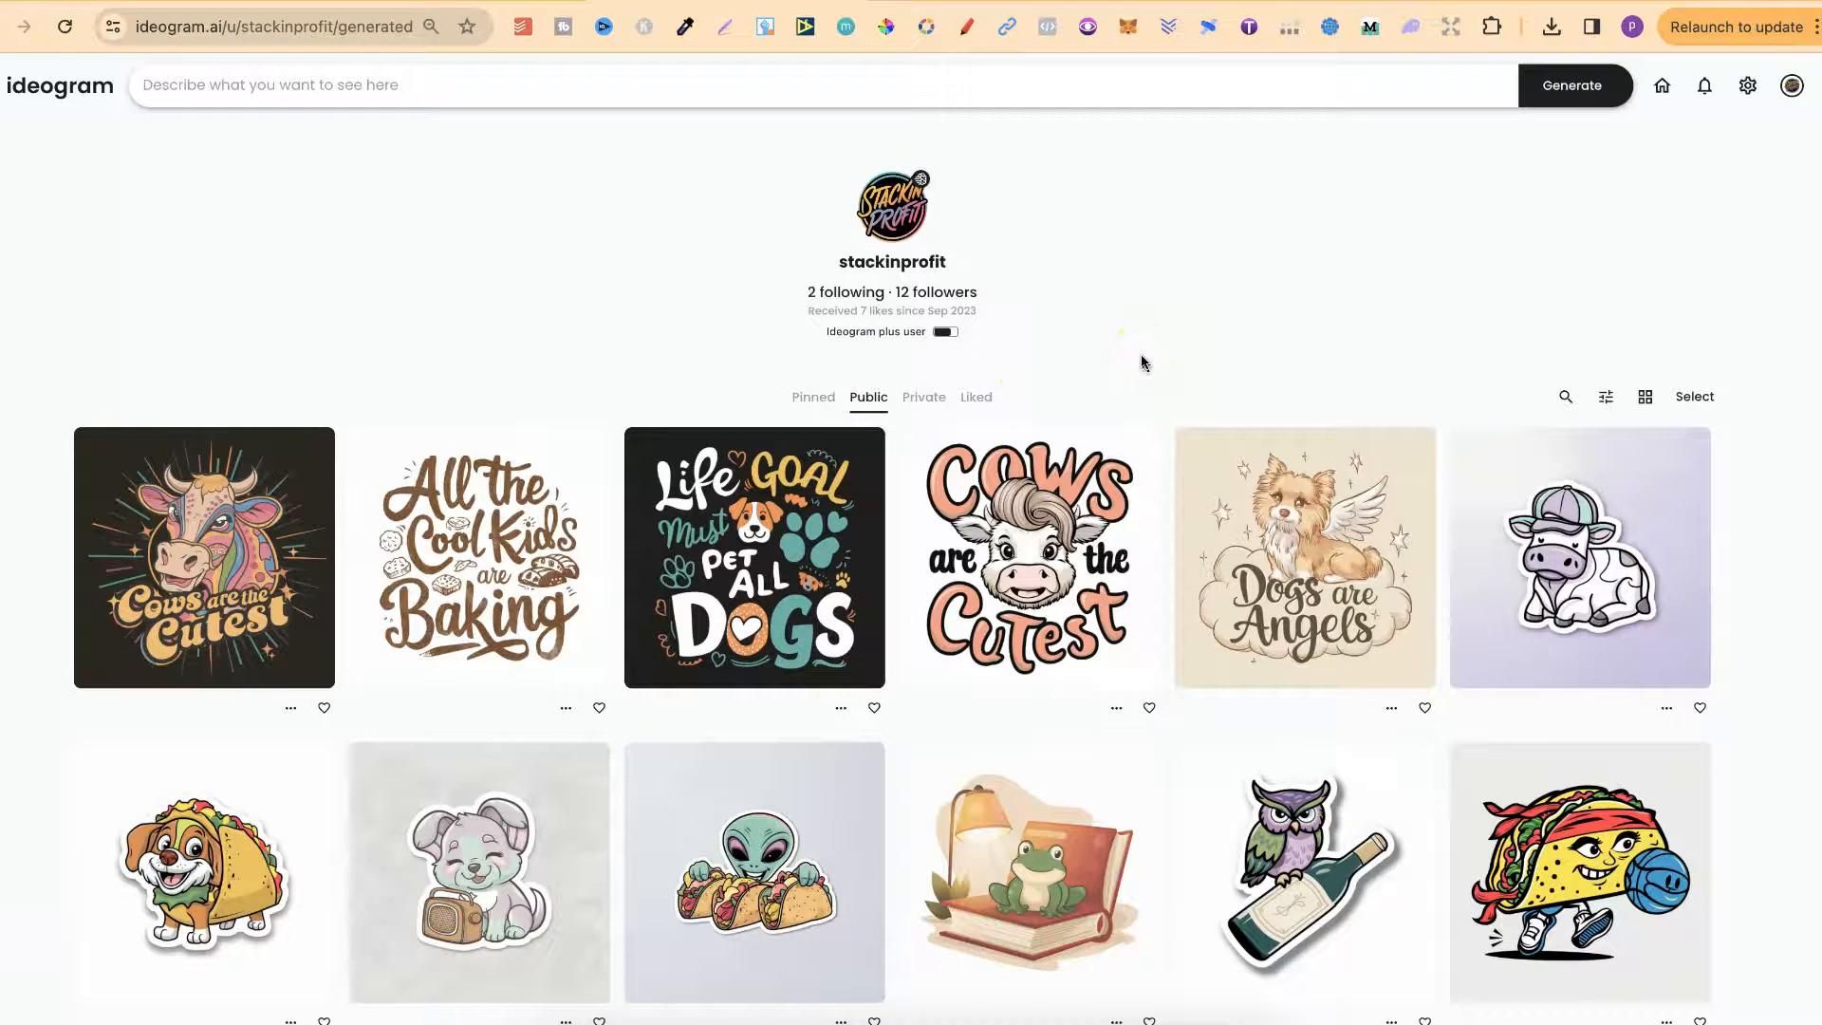